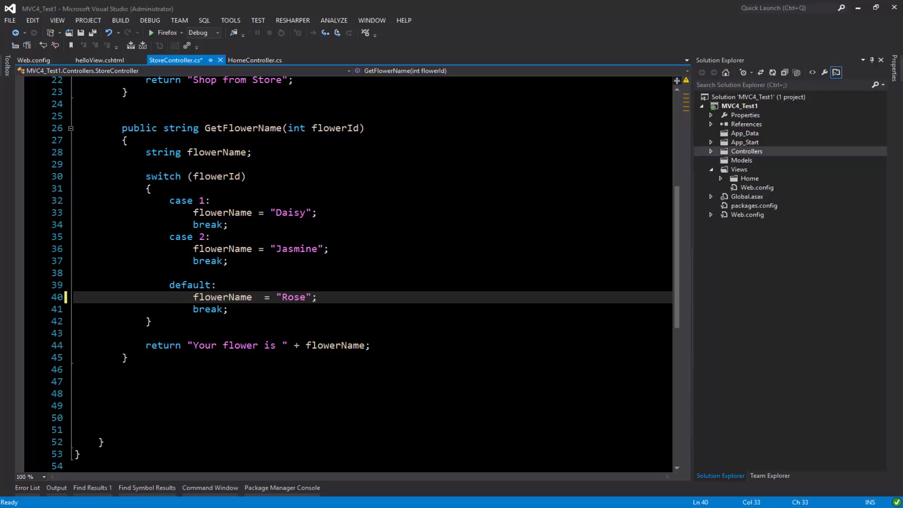
- Scroll up through StoreController.cs to review the GetFlowerName switch method
{"action": "scroll", "scroll_direction": "up", "scroll_amount": 3}
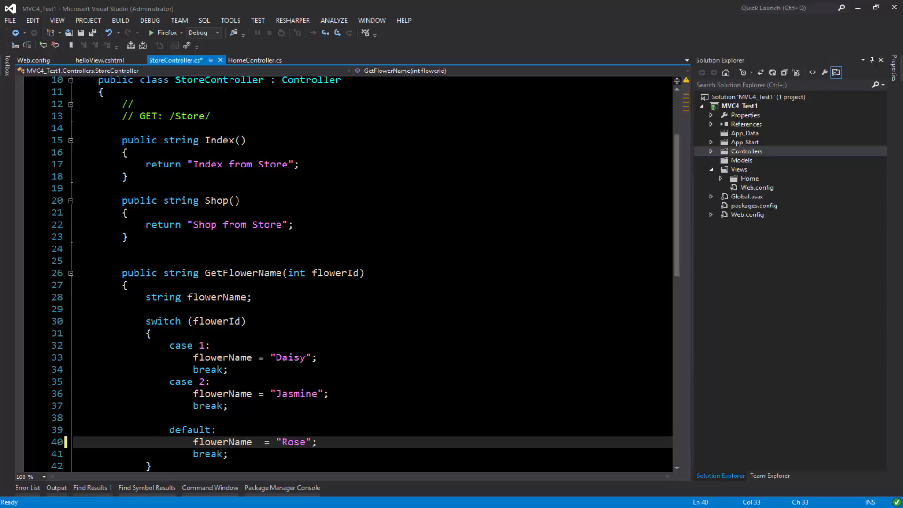
{"action": "scroll", "scroll_direction": "up", "scroll_amount": 3}
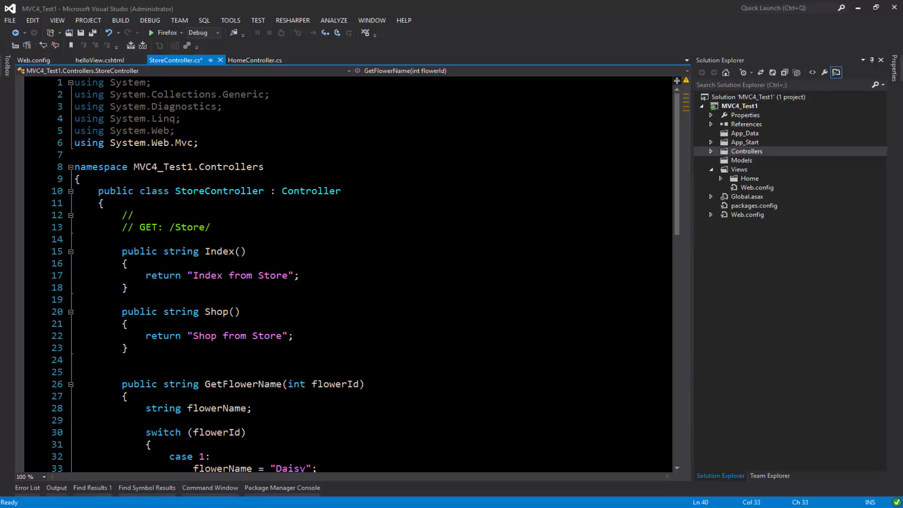
{"action": "mouse_move", "coordinate": [679, 312]}
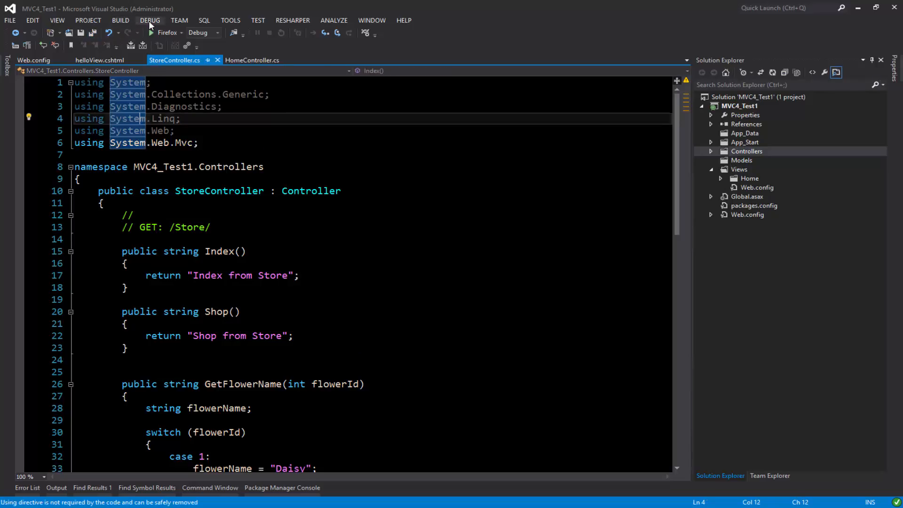
- Start the site without debugging and bring the Firefox window showing Hello World from MVC forward
{"action": "left_click", "coordinate": [150, 20]}
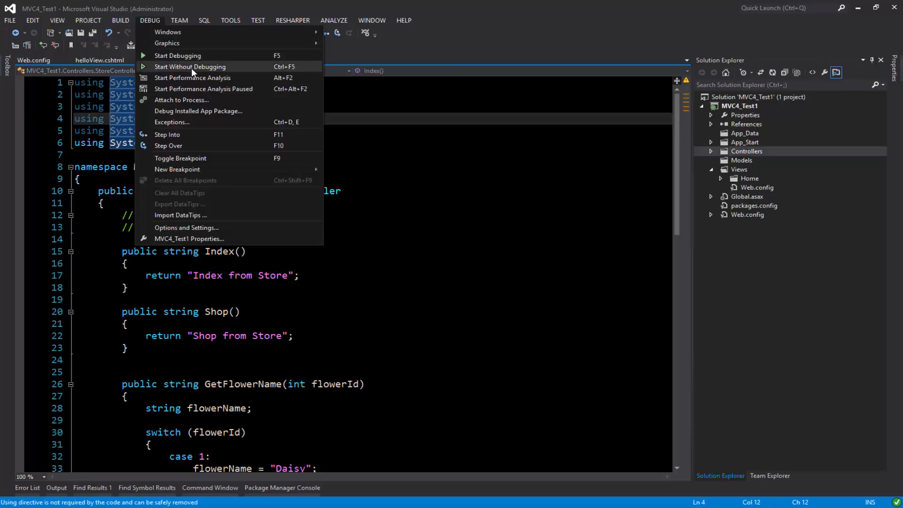
{"action": "left_click", "coordinate": [189, 66]}
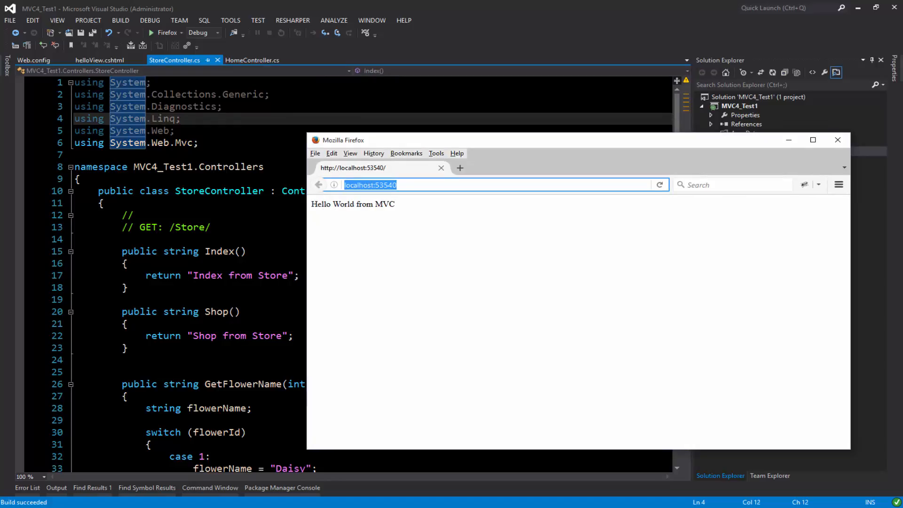
{"action": "left_click", "coordinate": [99, 60]}
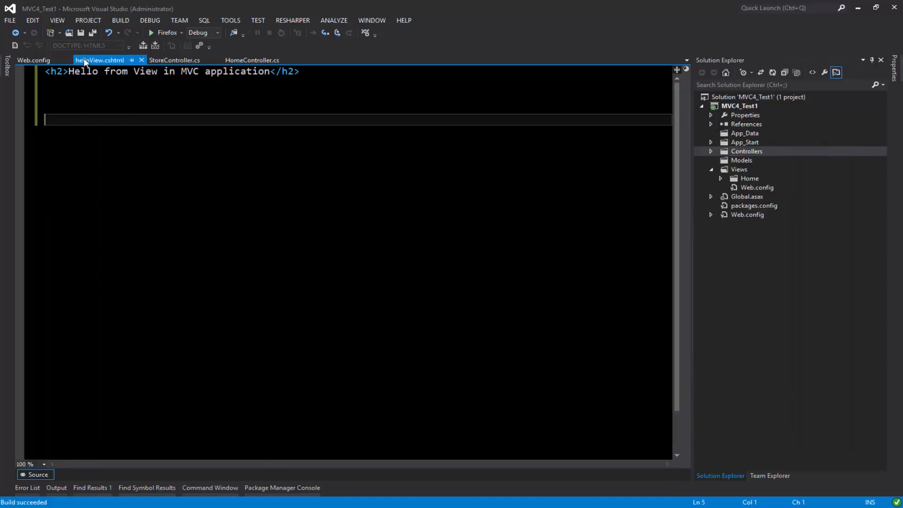
{"action": "left_click", "coordinate": [252, 60]}
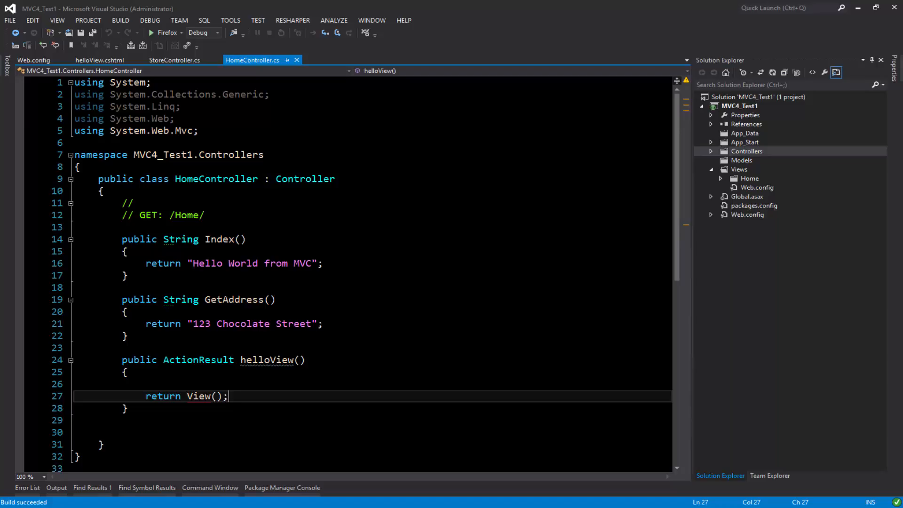
{"action": "left_click", "coordinate": [150, 32]}
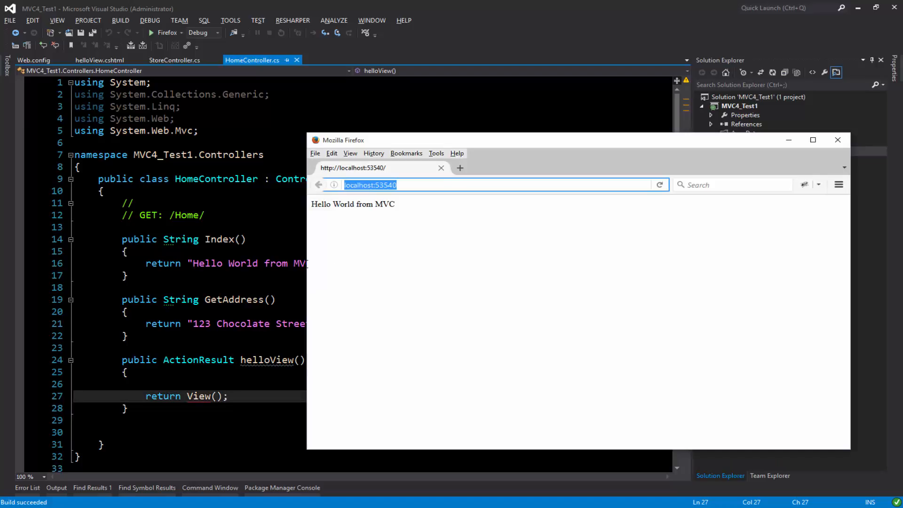
{"action": "mouse_move", "coordinate": [268, 361]}
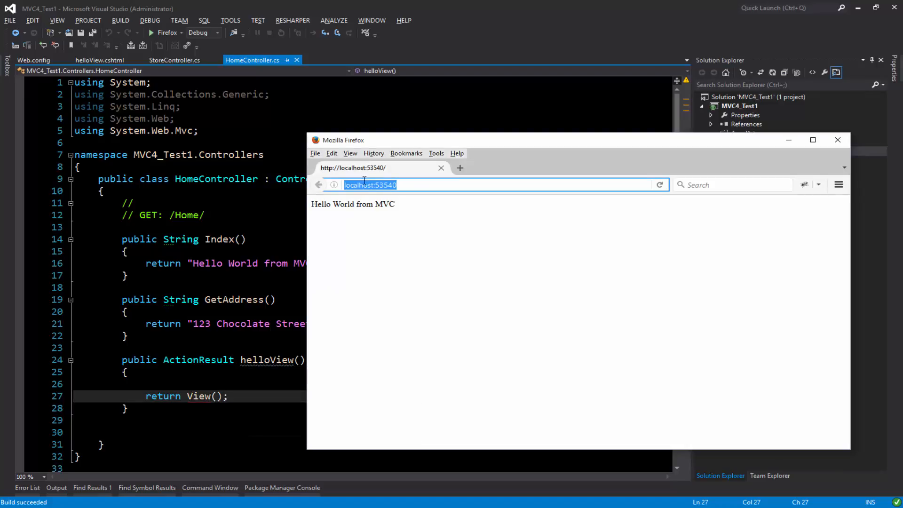
- Load localhost:53540/home/helloview in Firefox, then return to helloView.cshtml
{"action": "left_click", "coordinate": [407, 186]}
{"action": "type", "text": "/hom"}
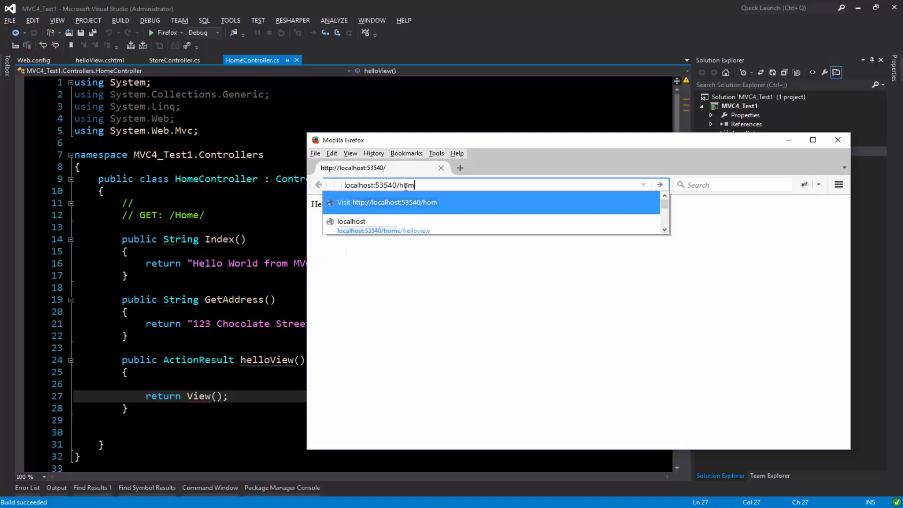
{"action": "left_click", "coordinate": [383, 230]}
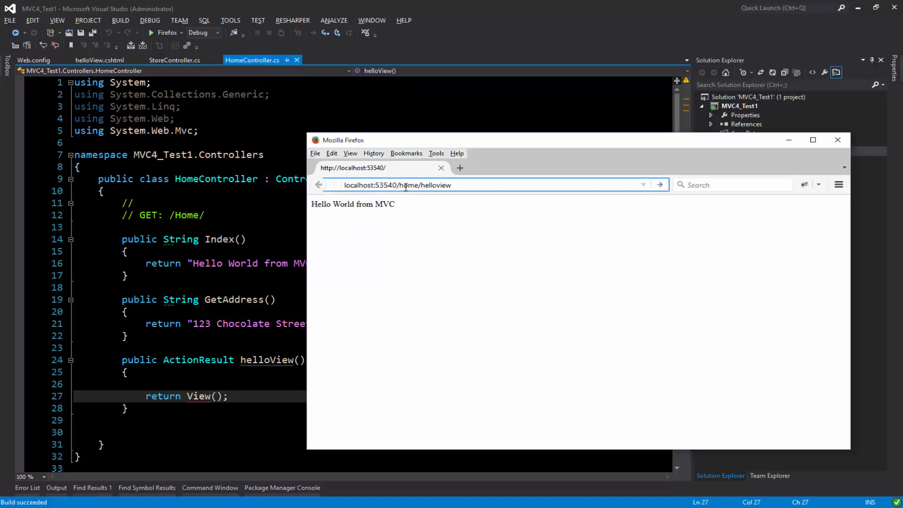
{"action": "key", "text": "Return"}
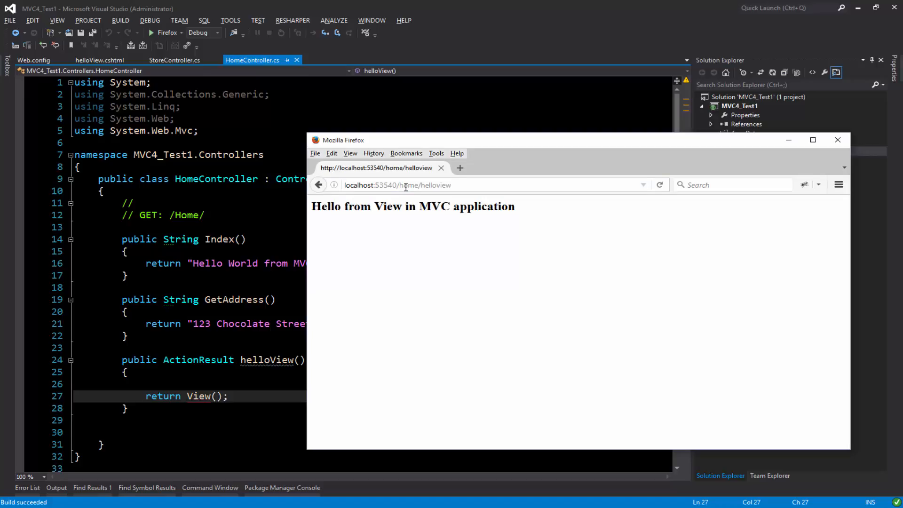
{"action": "mouse_move", "coordinate": [123, 68]}
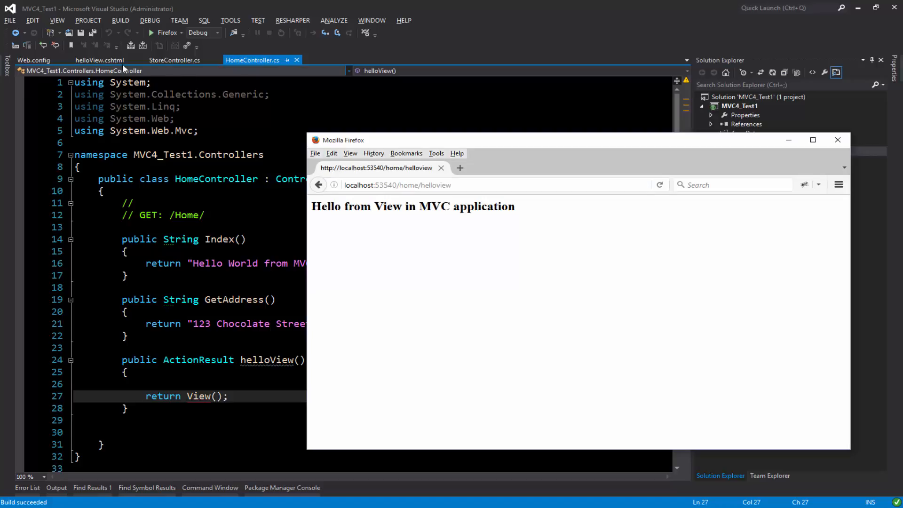
{"action": "left_click", "coordinate": [99, 61]}
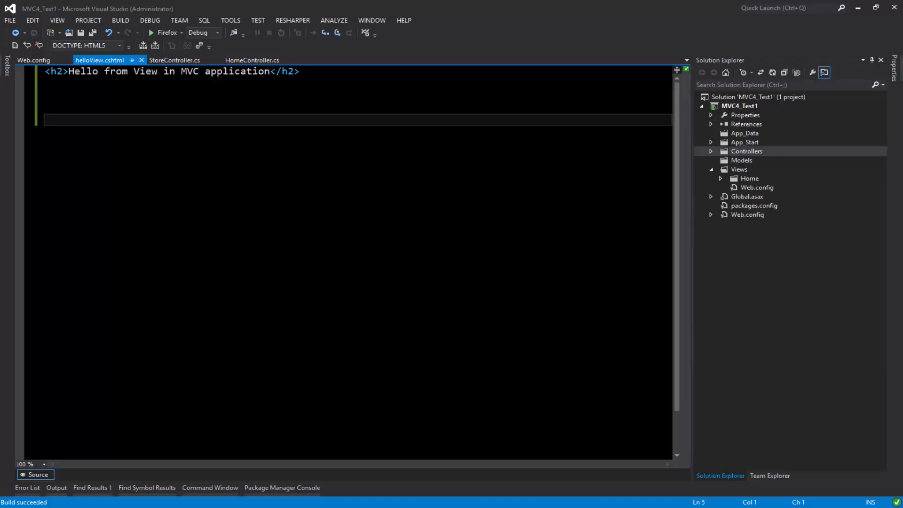
{"action": "left_click", "coordinate": [150, 32]}
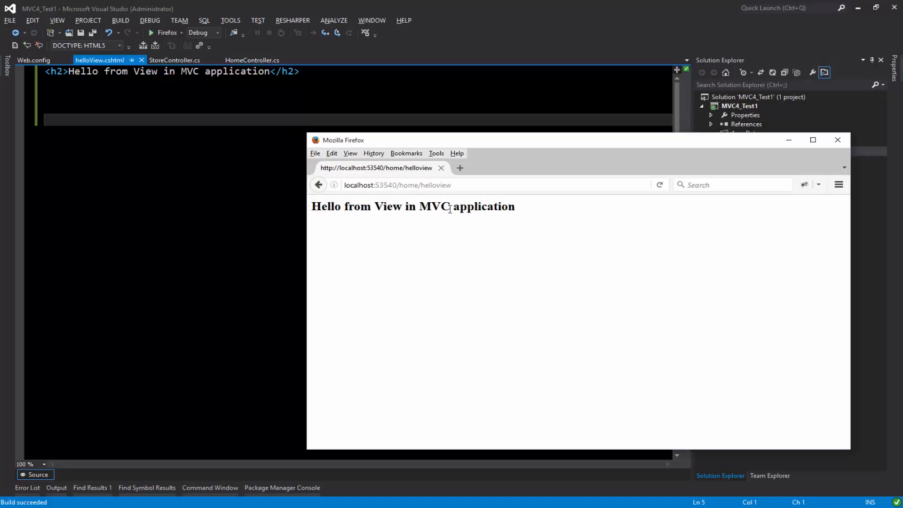
{"action": "mouse_move", "coordinate": [707, 159]}
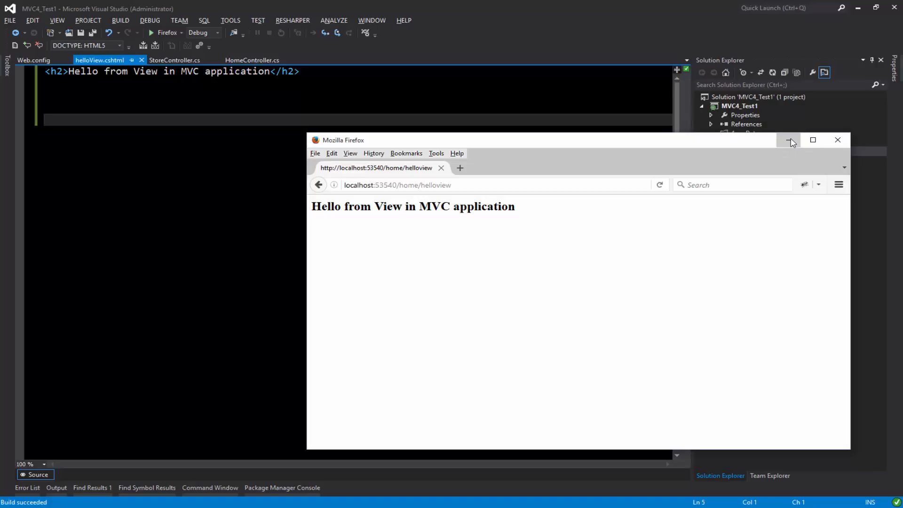
{"action": "left_click", "coordinate": [789, 143]}
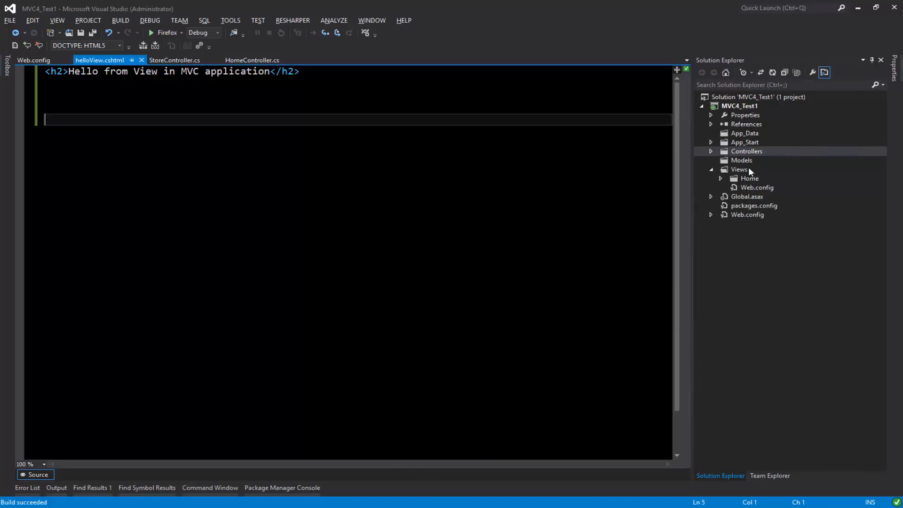
{"action": "mouse_move", "coordinate": [744, 173]}
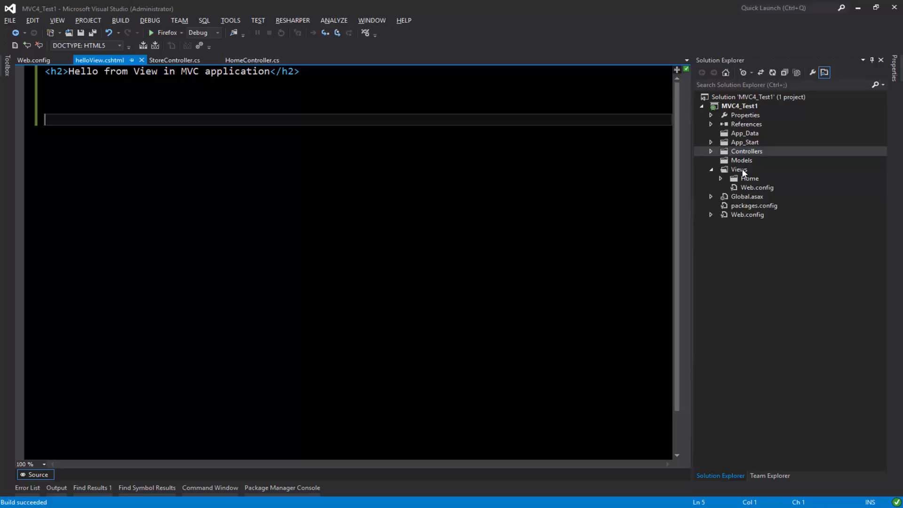
- Add a new folder named Shared under the Views folder in Solution Explorer
{"action": "right_click", "coordinate": [739, 169]}
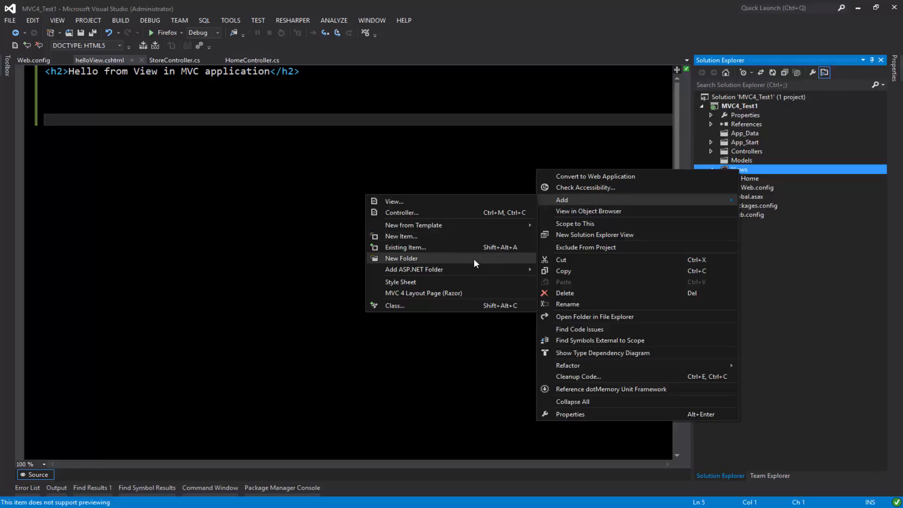
{"action": "left_click", "coordinate": [401, 258]}
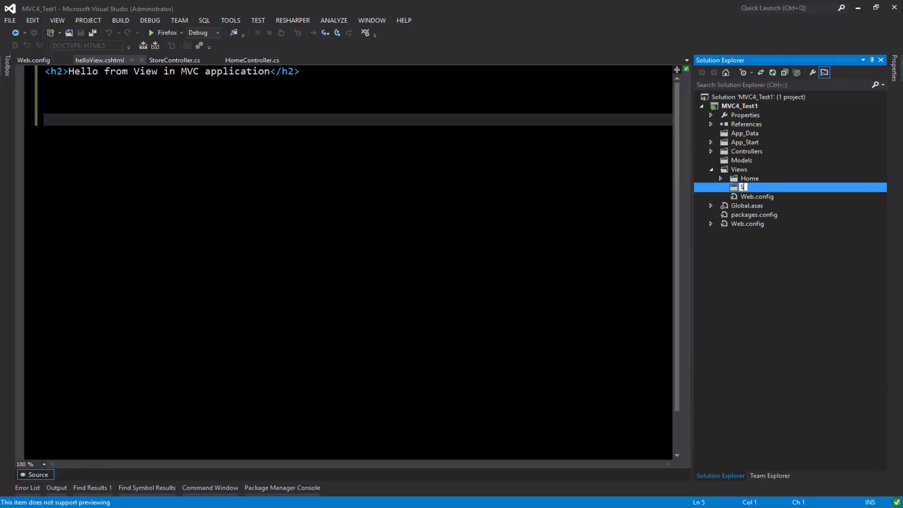
{"action": "type", "text": "Shared"}
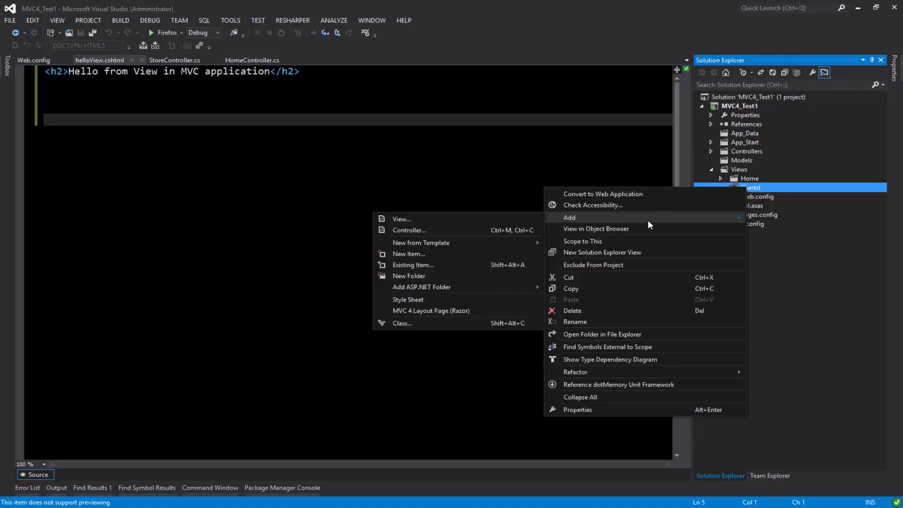
{"action": "mouse_move", "coordinate": [429, 256]}
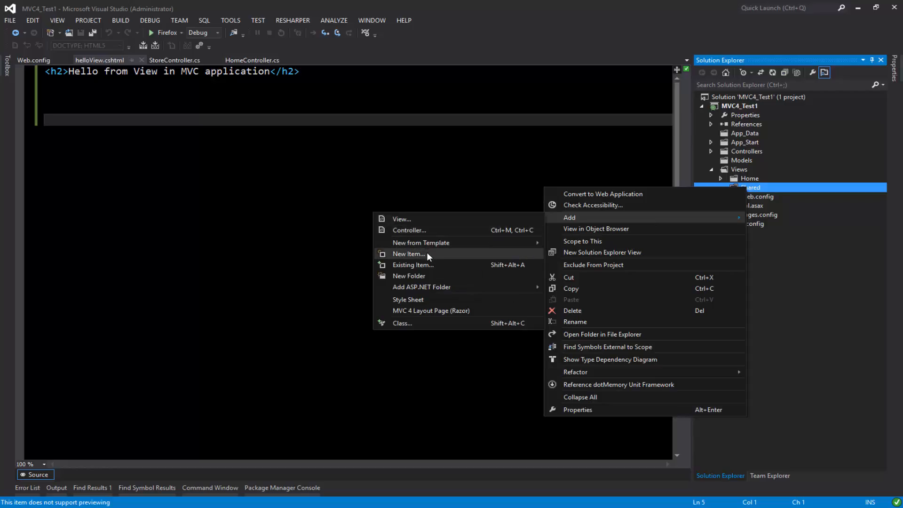
- Add an MVC 4 Layout Page (Razor) named _LayoutPage.cshtml to the Shared folder
{"action": "left_click", "coordinate": [408, 254]}
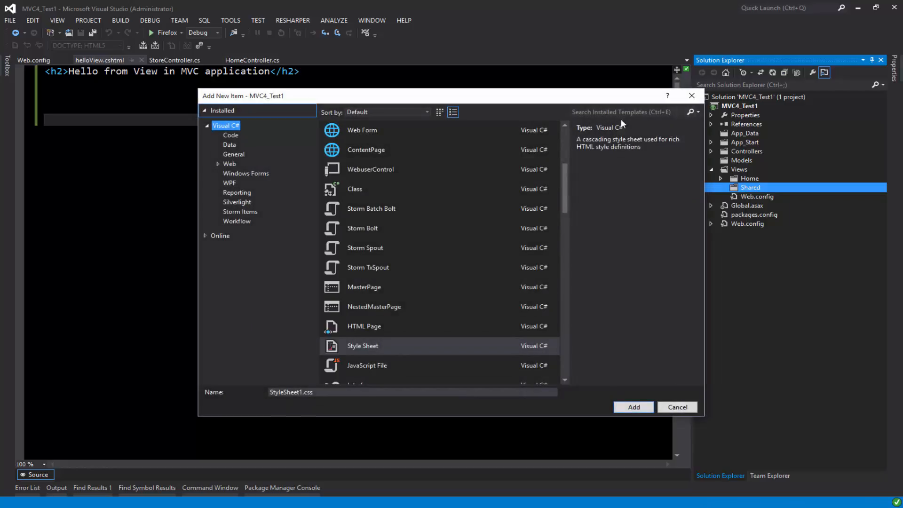
{"action": "type", "text": "raz"}
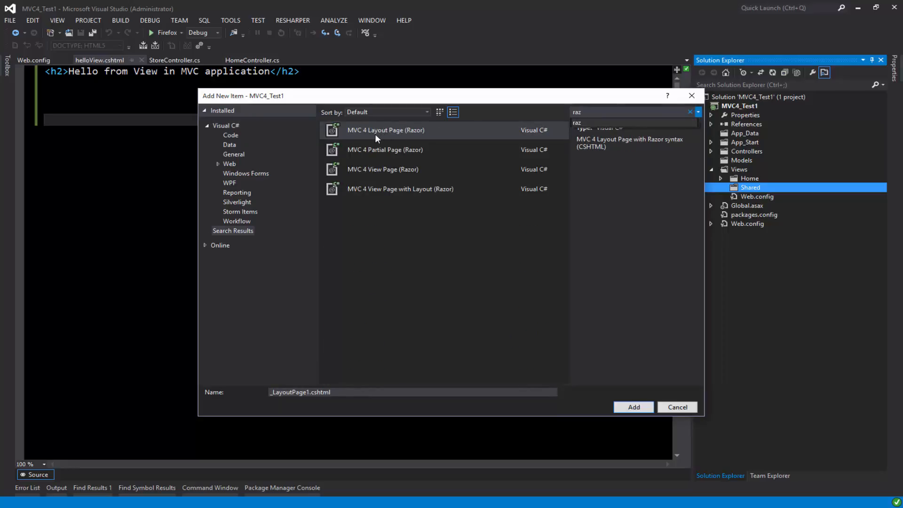
{"action": "left_click", "coordinate": [412, 392]}
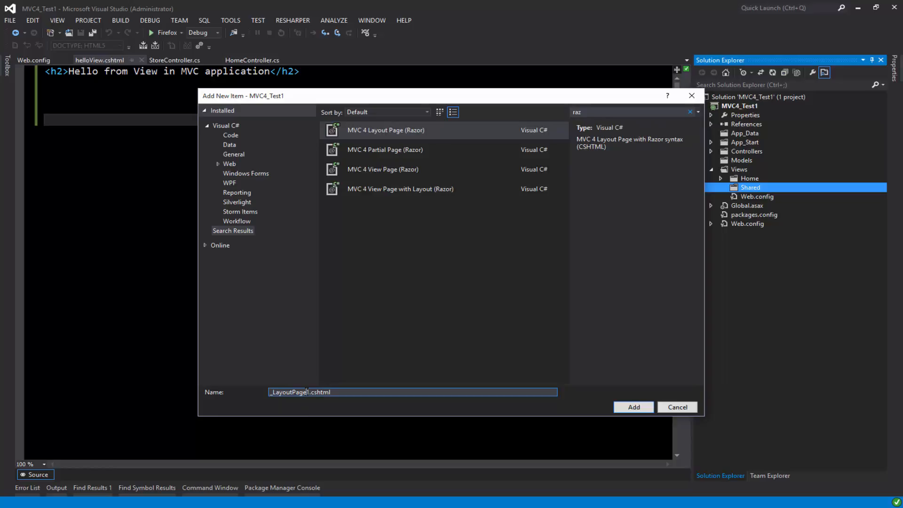
{"action": "key", "text": "Backspace"}
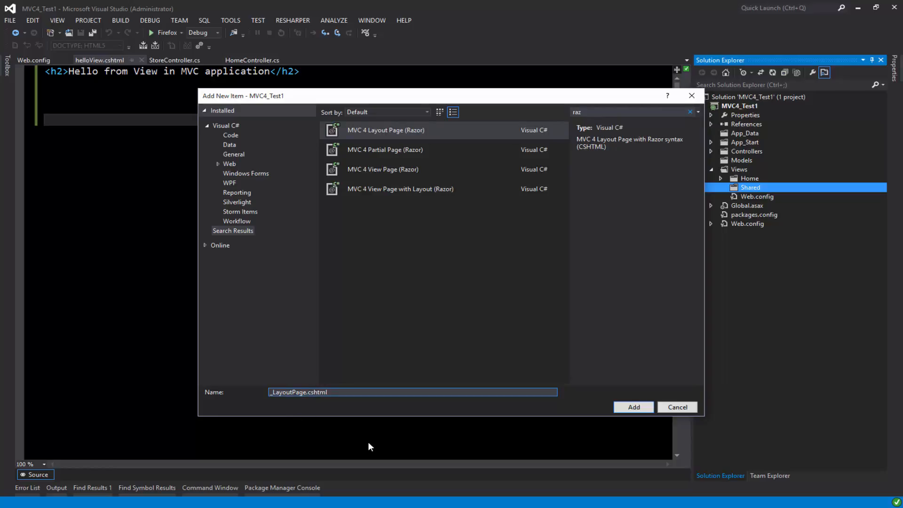
{"action": "mouse_move", "coordinate": [633, 408]}
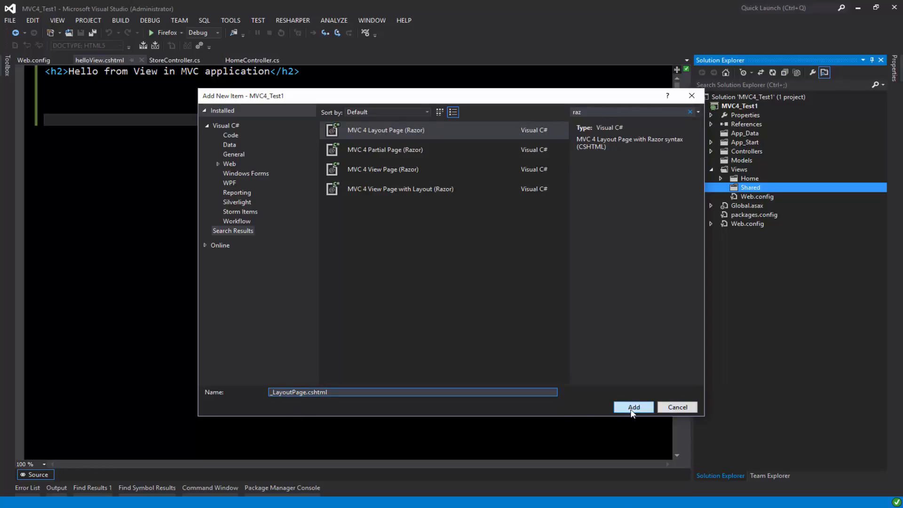
{"action": "left_click", "coordinate": [633, 407]}
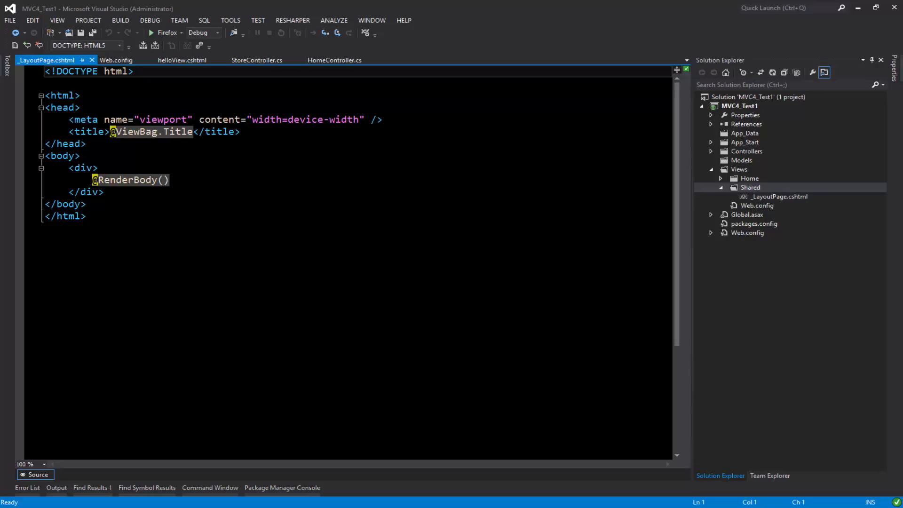
- Add jquery/modernizr script tags and an ASP.NET MVC FLOWER STORE header with Home/News/Contact/About menu
{"action": "left_click", "coordinate": [125, 179]}
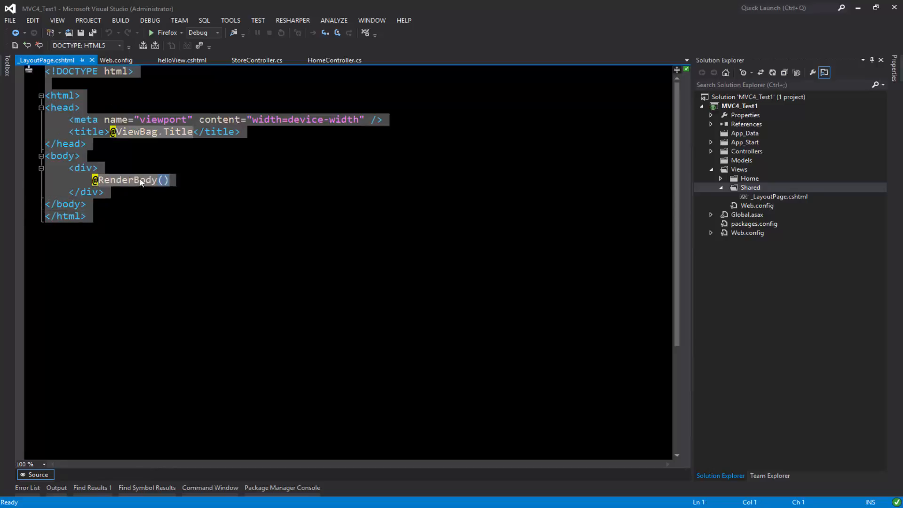
{"action": "mouse_move", "coordinate": [87, 182]}
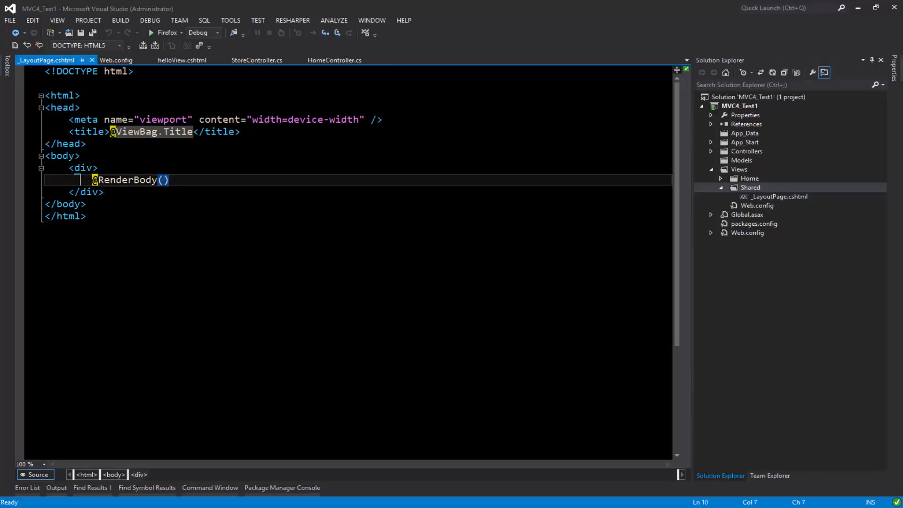
{"action": "left_click", "coordinate": [59, 155]}
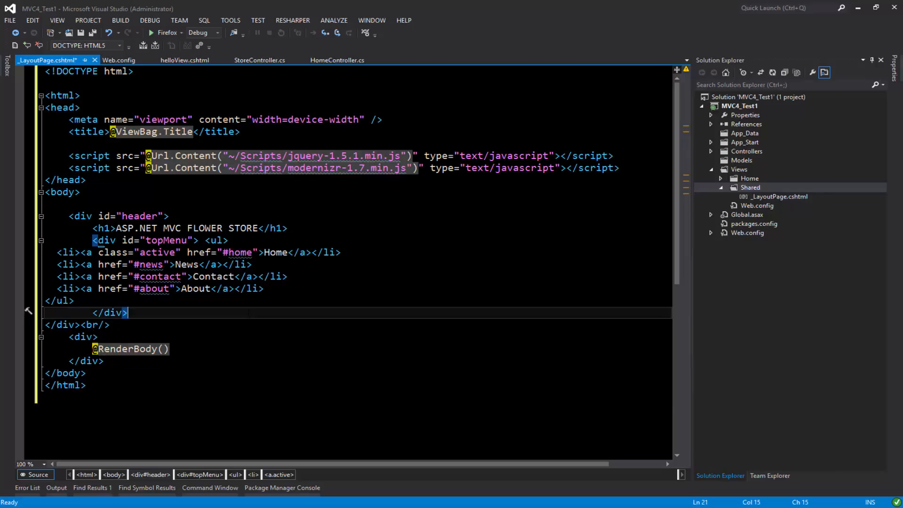
- Tidy the spacing in _LayoutPage.cshtml and save the layout page
{"action": "left_click", "coordinate": [143, 131]}
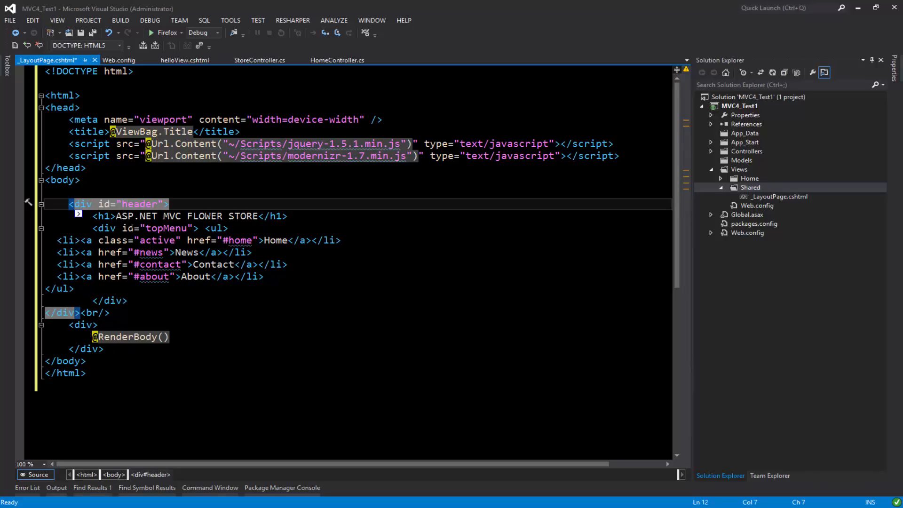
{"action": "double_click", "coordinate": [136, 216]}
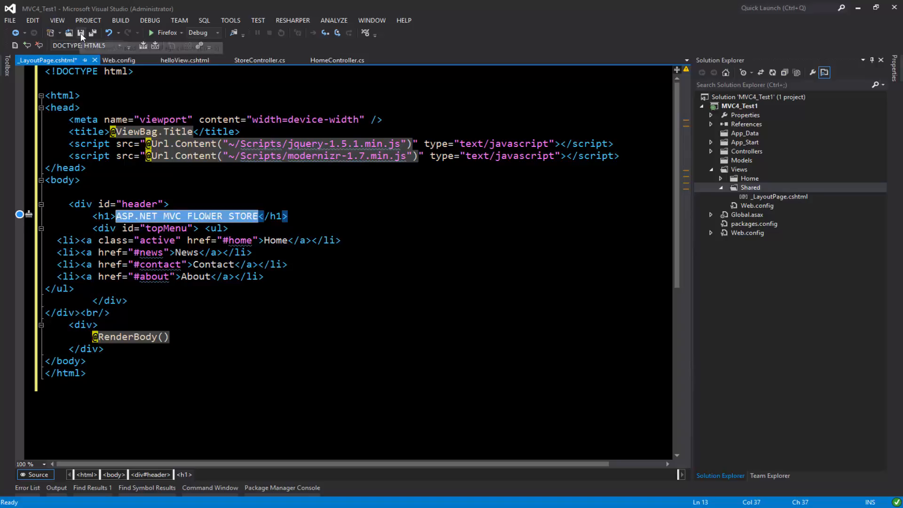
{"action": "left_click", "coordinate": [69, 33]}
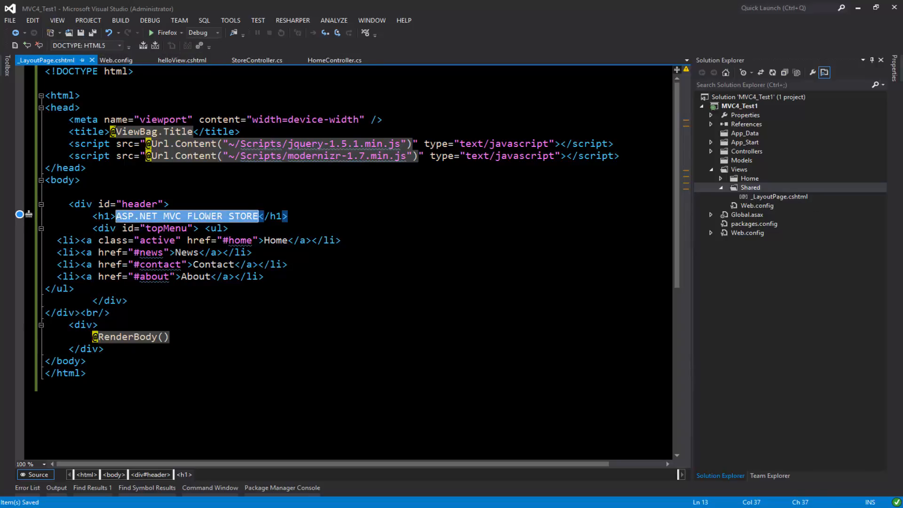
{"action": "left_click", "coordinate": [120, 20]}
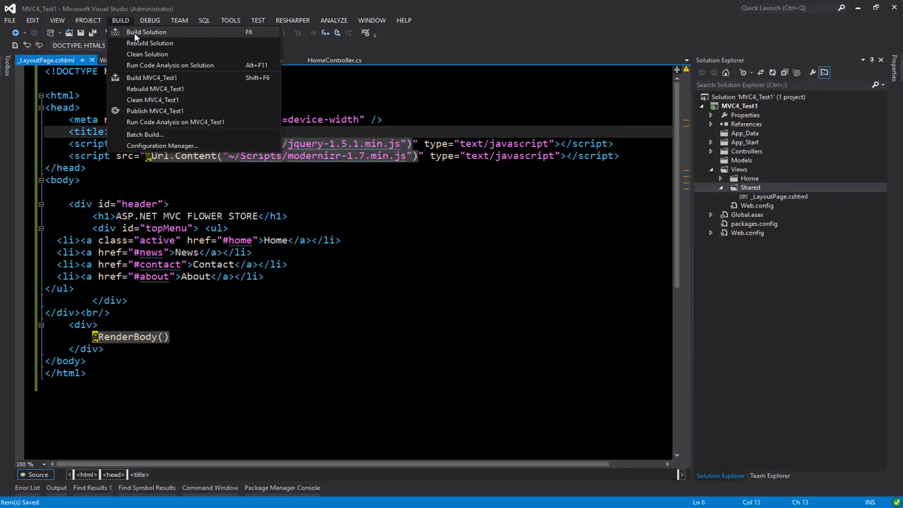
- Build the solution and check the home/helloview page in Firefox still shows only its heading
{"action": "left_click", "coordinate": [150, 19]}
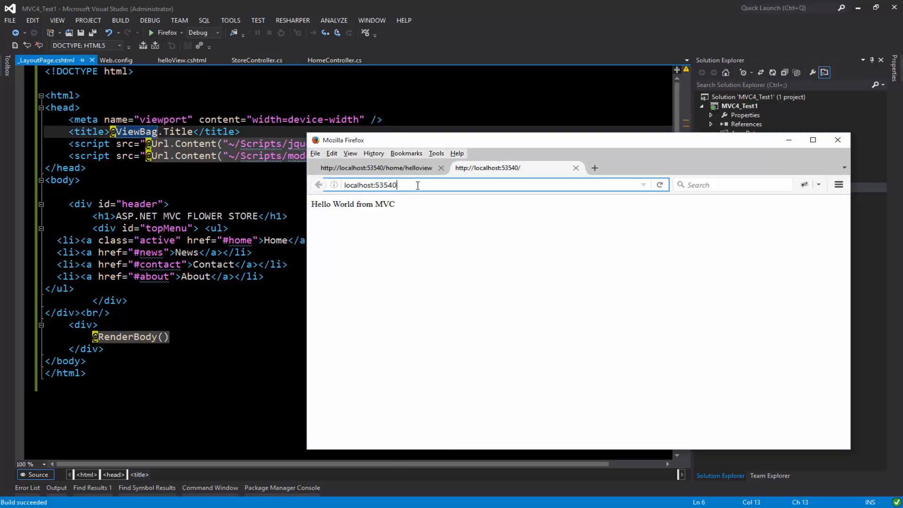
{"action": "left_click", "coordinate": [417, 185]}
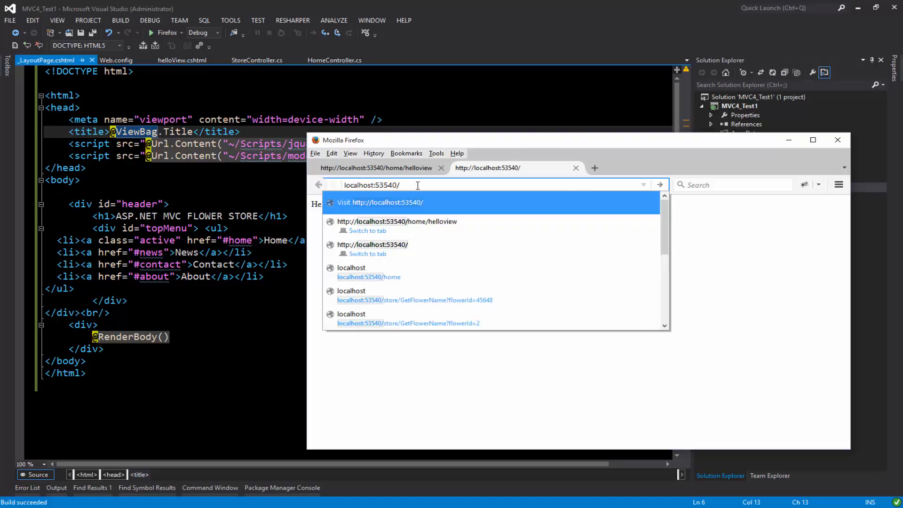
{"action": "left_click", "coordinate": [397, 221]}
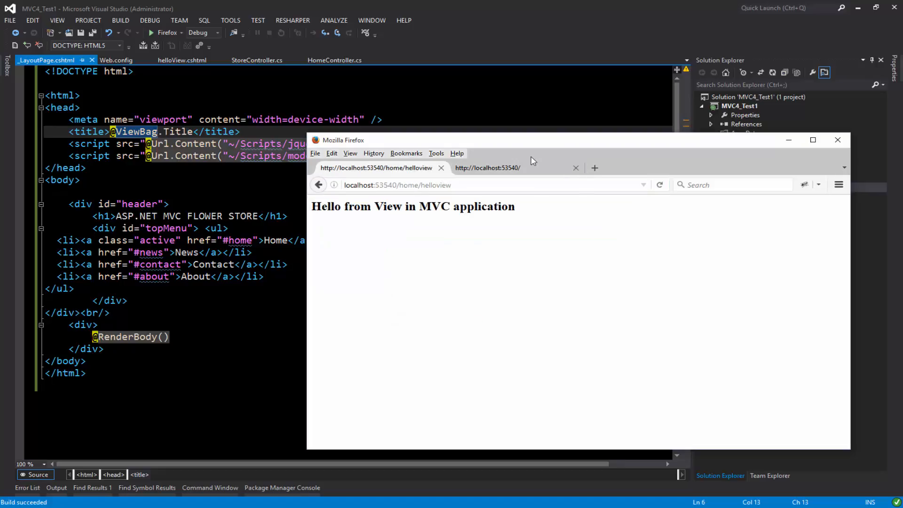
{"action": "left_click_drag", "start_coordinate": [529, 144], "coordinate": [554, 142]}
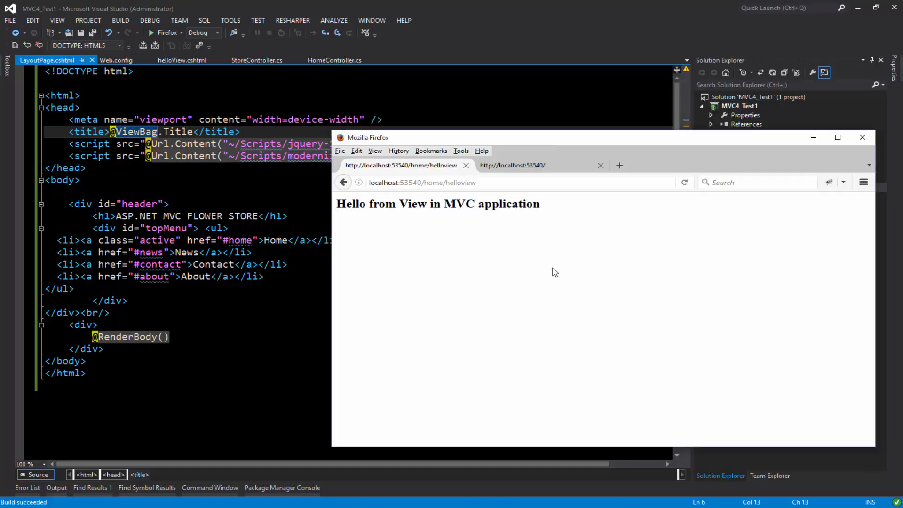
{"action": "mouse_move", "coordinate": [559, 269]}
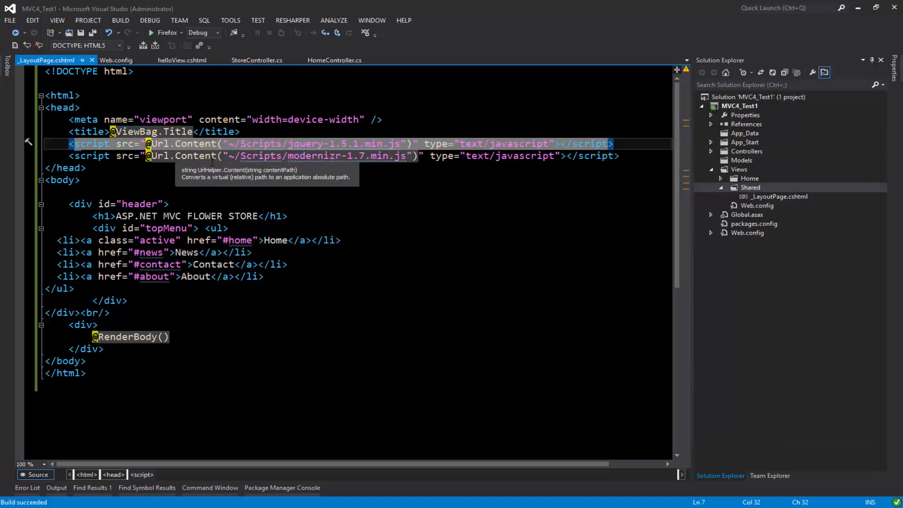
{"action": "mouse_move", "coordinate": [334, 61]}
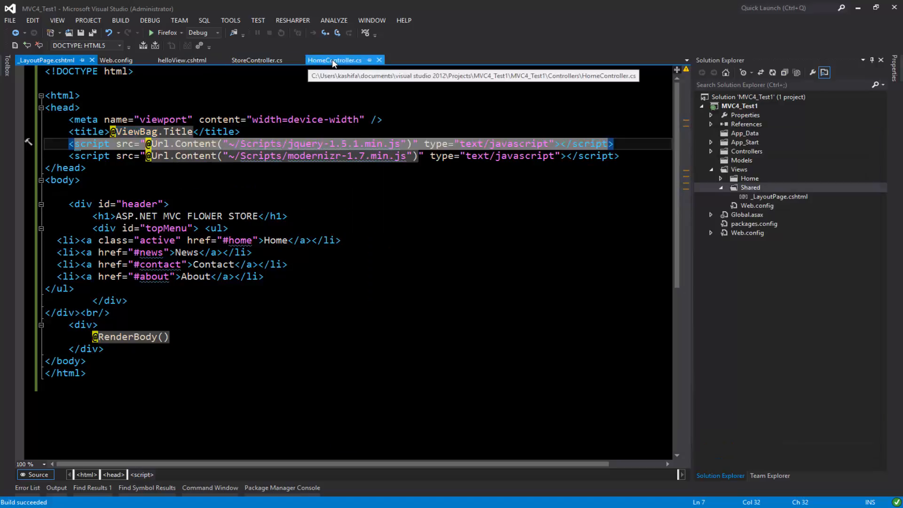
- Write a Razor @{ } block setting Layout = "~/Views/Shared/_LayoutPage.cshtml" in helloView.cshtml
{"action": "left_click", "coordinate": [181, 60]}
{"action": "type", "text": "@"}
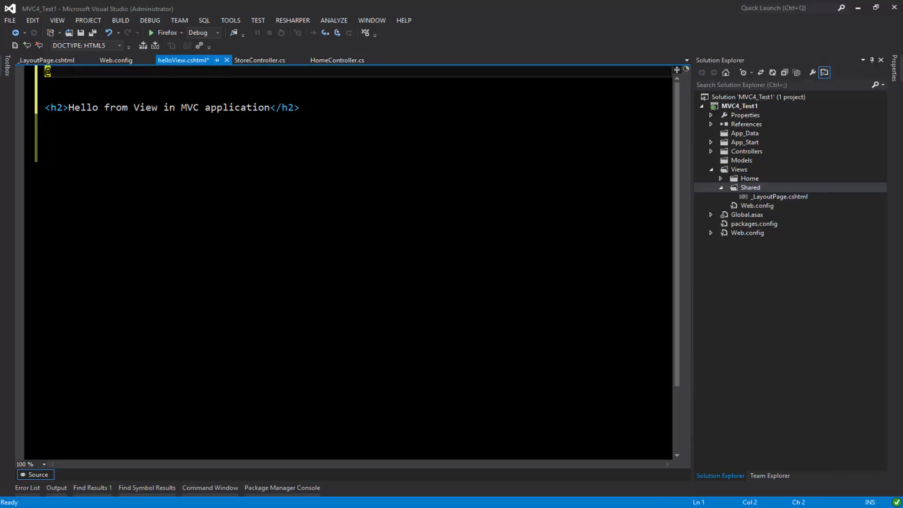
{"action": "type", "text": "{}"}
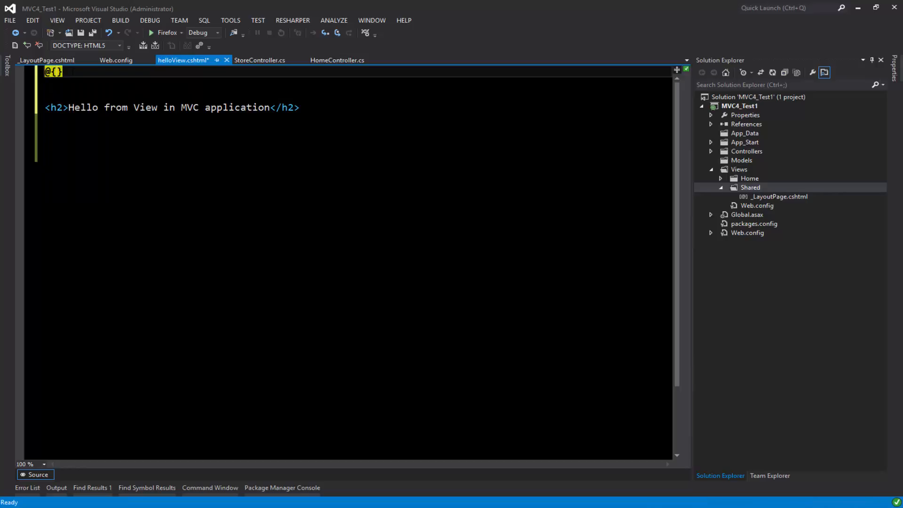
{"action": "key", "text": "Enter"}
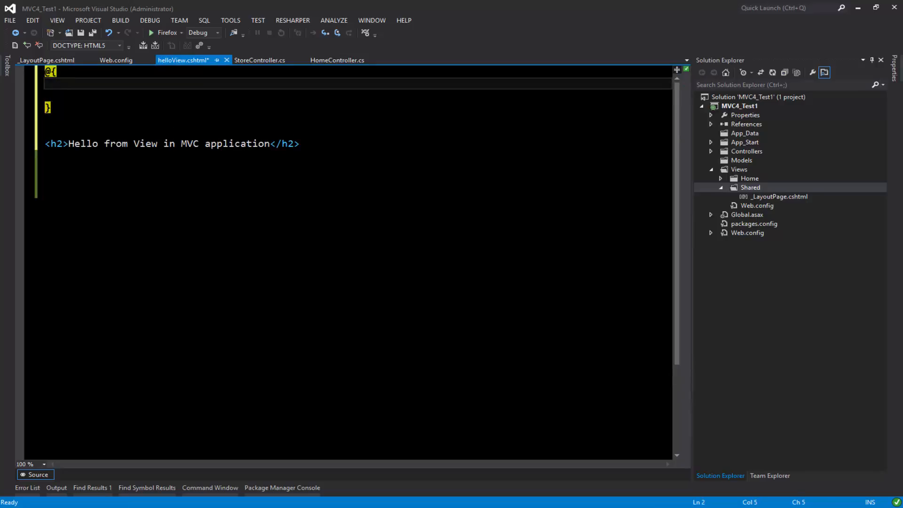
{"action": "type", "text": "Lay"}
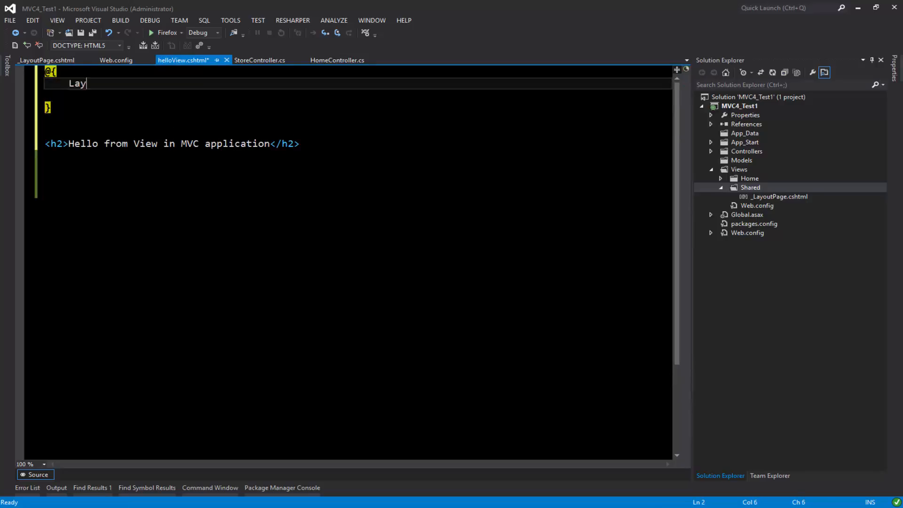
{"action": "type", "text": "out"}
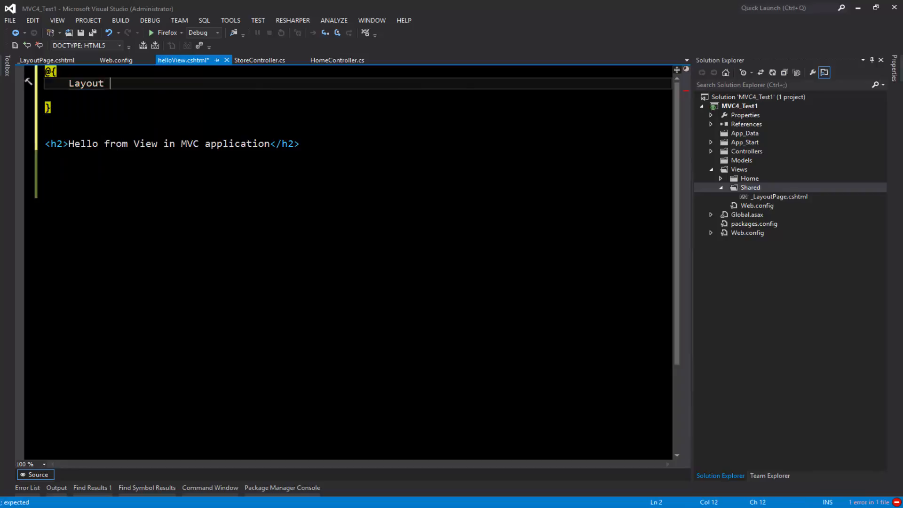
{"action": "type", "text": "=\""}
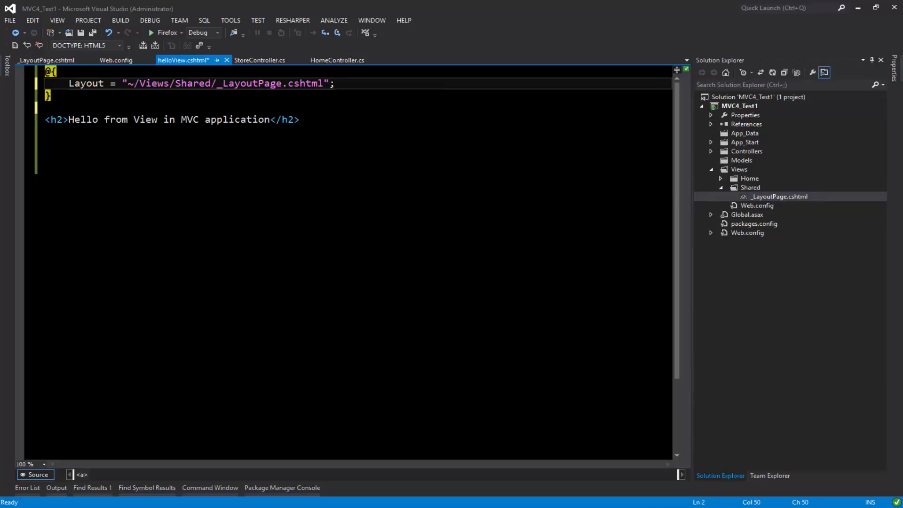
- Save helloView.cshtml, build the solution and start a debugging run
{"action": "key", "text": "ctrl+s"}
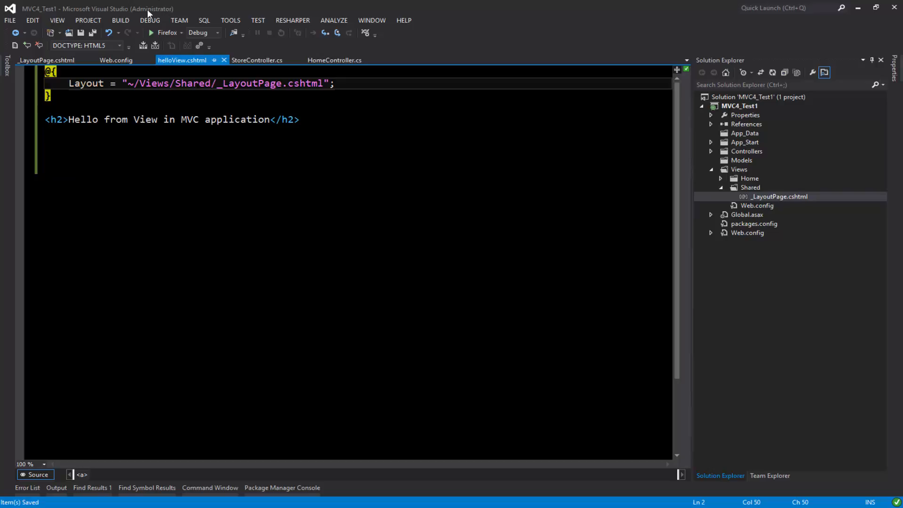
{"action": "left_click", "coordinate": [120, 19]}
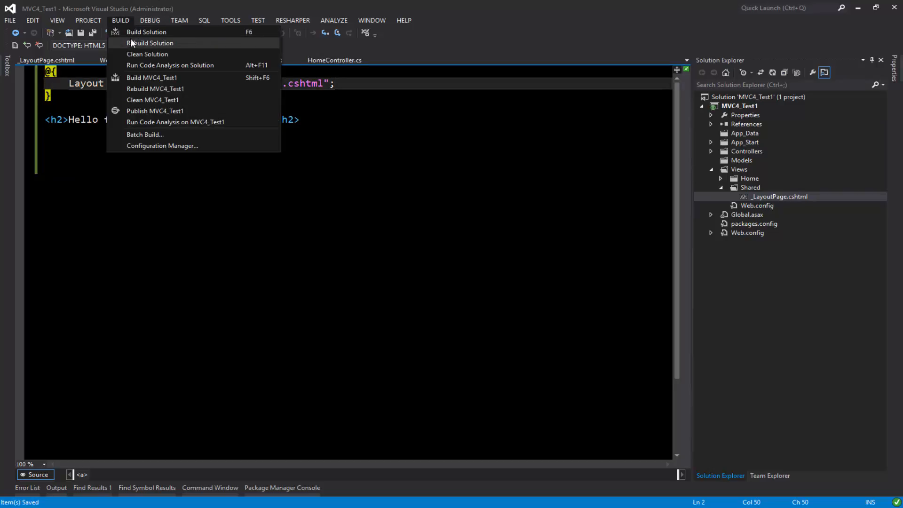
{"action": "left_click", "coordinate": [150, 20]}
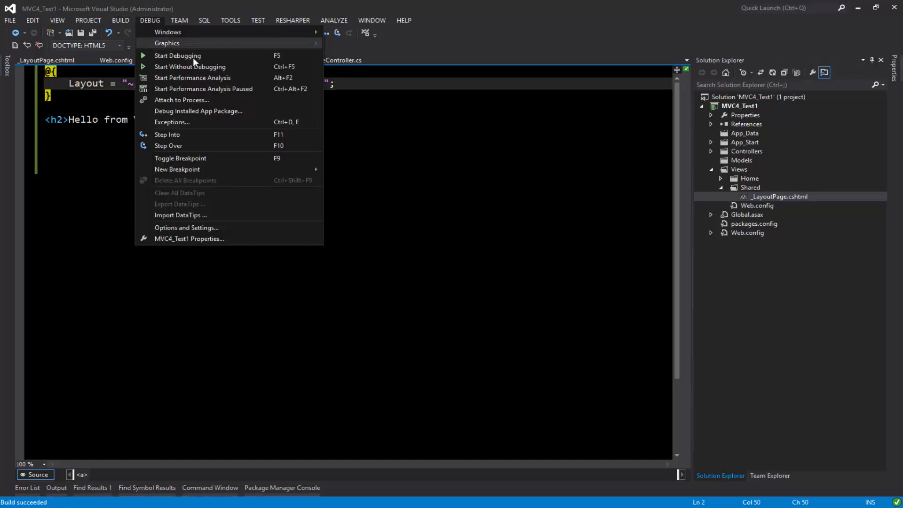
{"action": "left_click", "coordinate": [178, 56]}
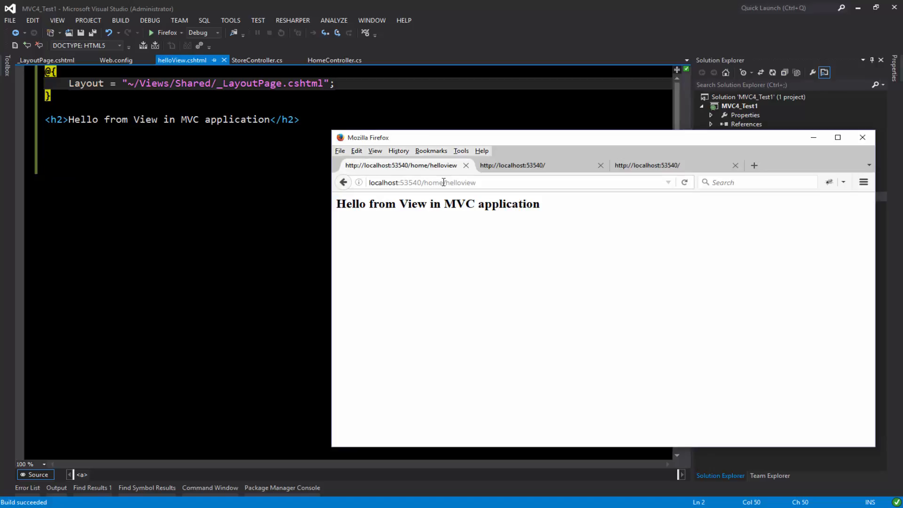
{"action": "mouse_move", "coordinate": [470, 256]}
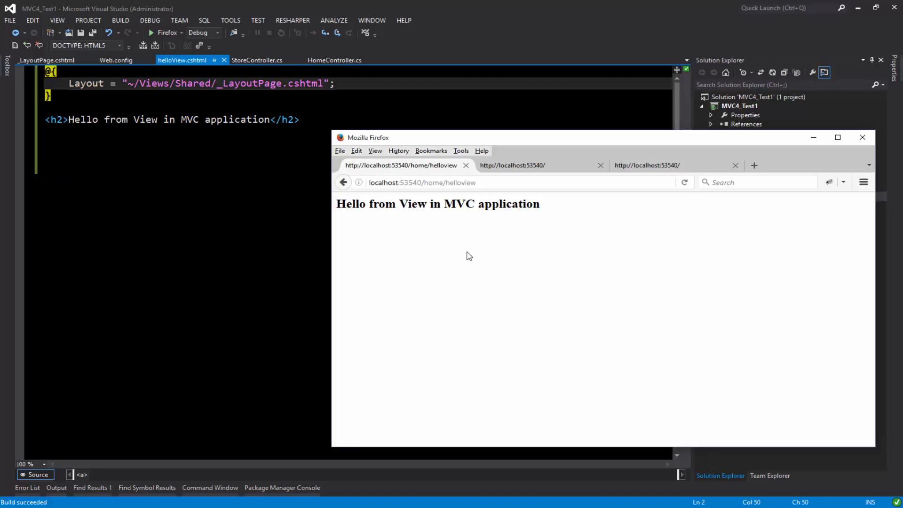
- Reload home/helloview in Firefox to show the FLOWER STORE header and Home/News/Contact/About menu
{"action": "left_click", "coordinate": [683, 182]}
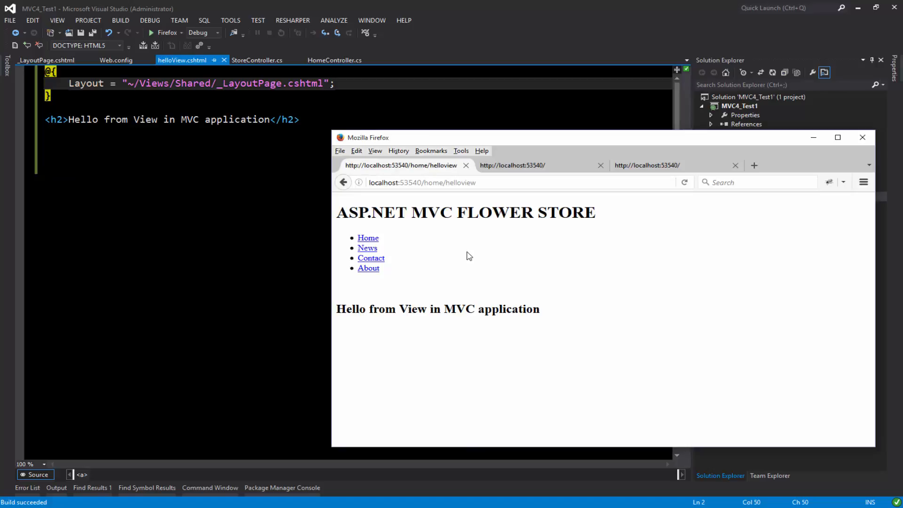
{"action": "mouse_move", "coordinate": [409, 213]}
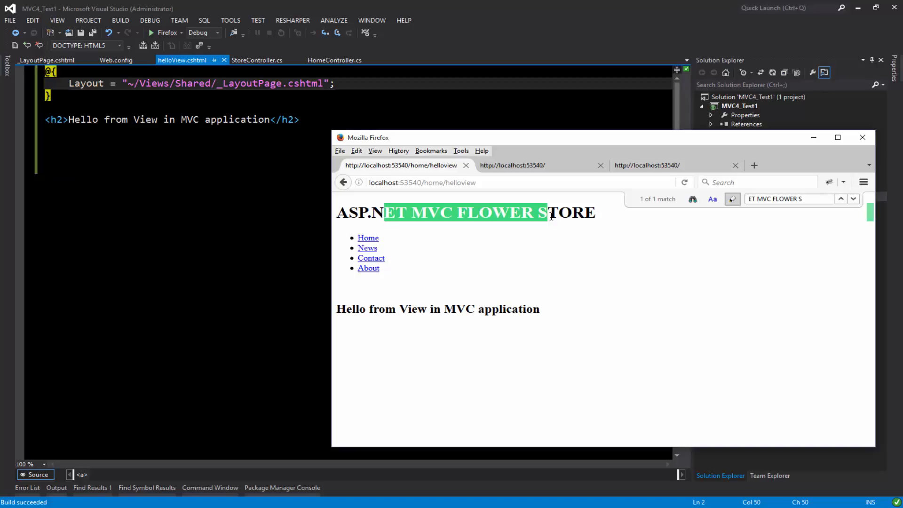
{"action": "mouse_move", "coordinate": [534, 325]}
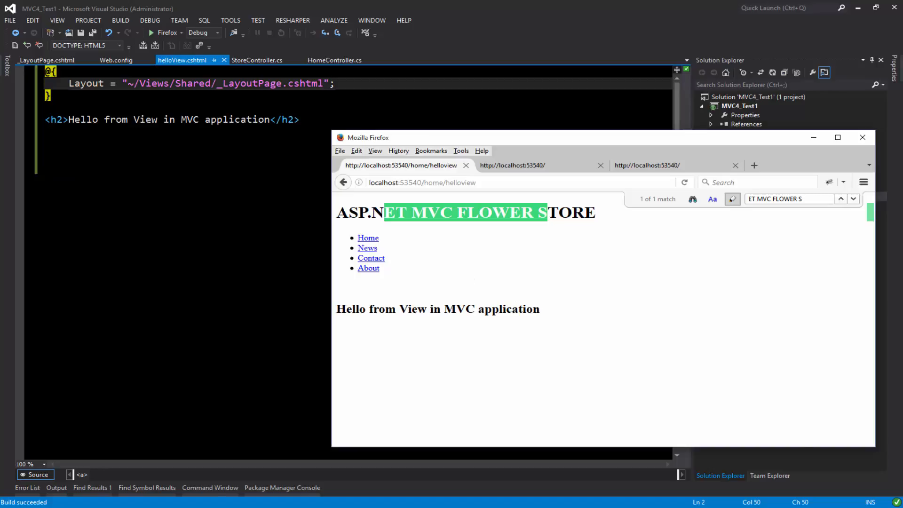
{"action": "mouse_move", "coordinate": [448, 304]}
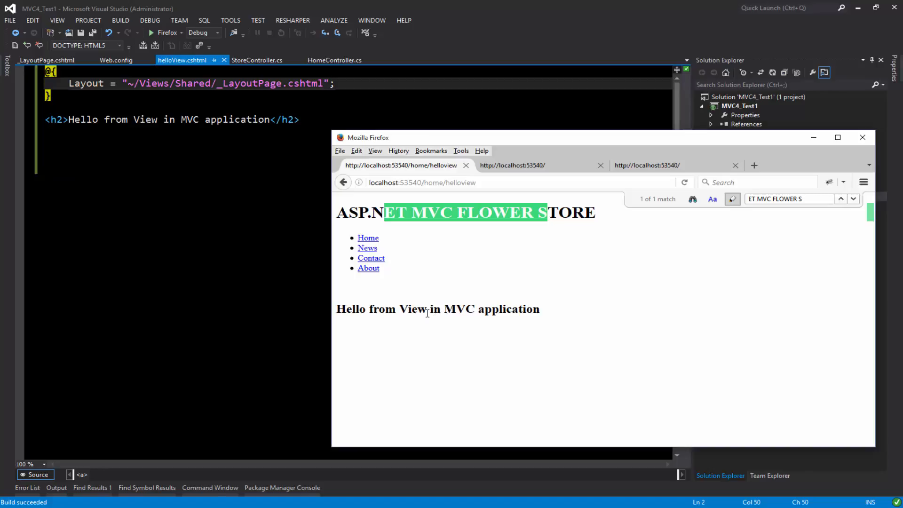
{"action": "mouse_move", "coordinate": [367, 247]}
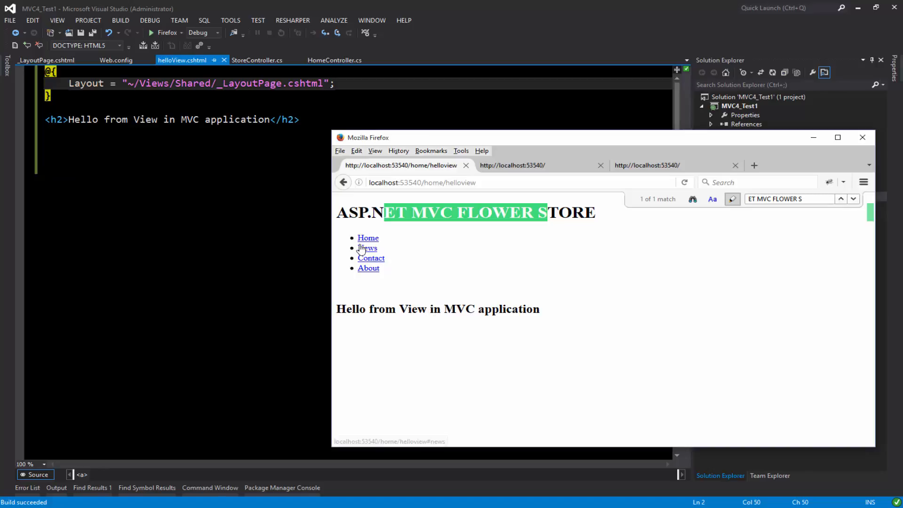